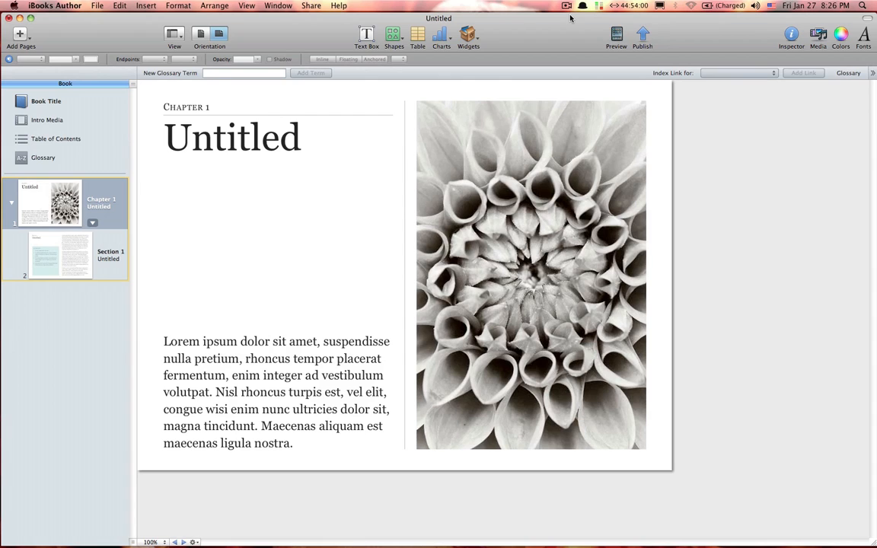
mouse_move(537, 36)
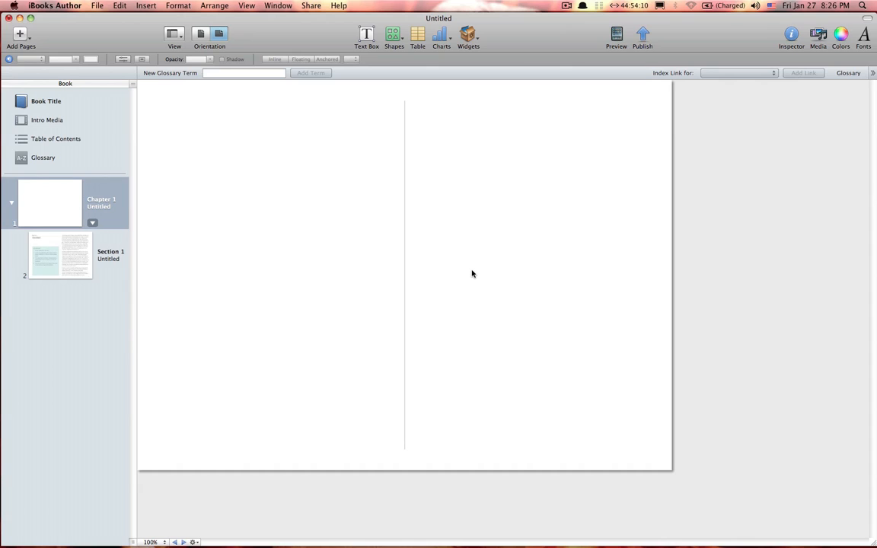
mouse_move(408, 248)
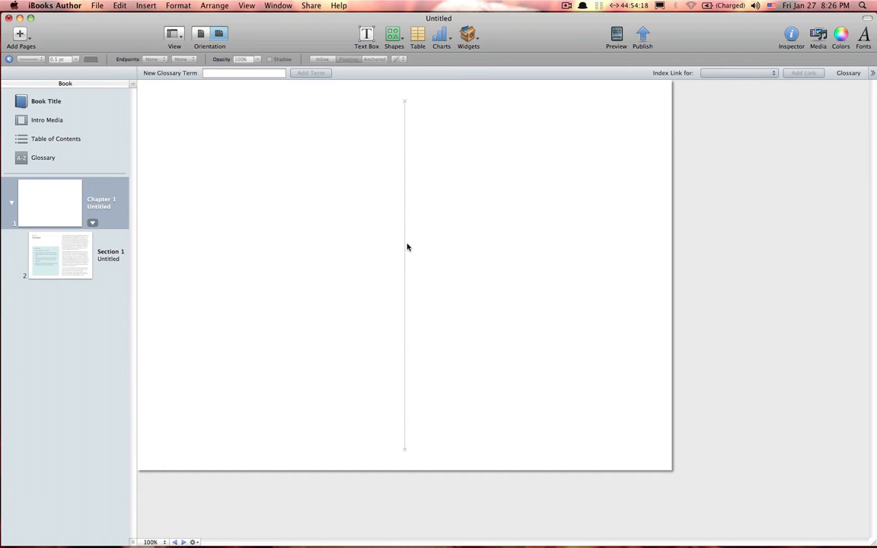
mouse_move(405, 105)
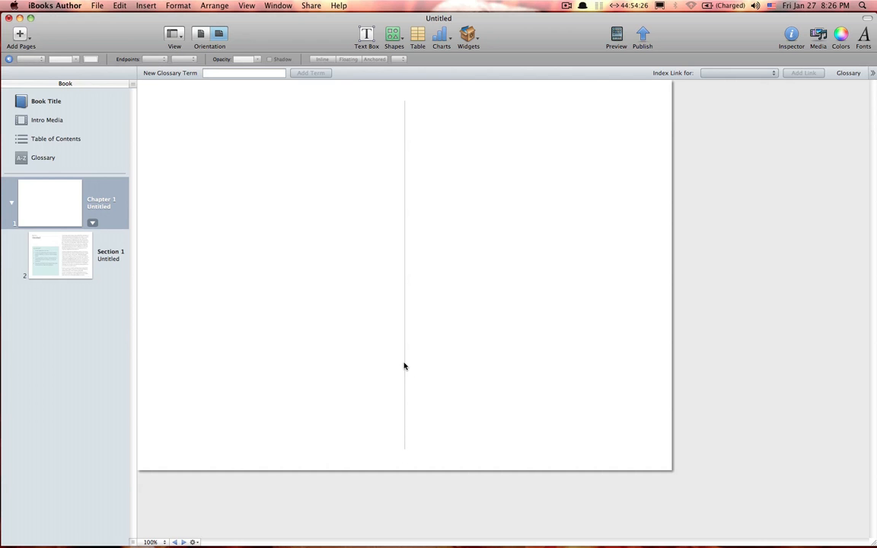
Unlock the Chapter 1 page's vertical divider line via Arrange so it can be deleted
left_click(404, 274)
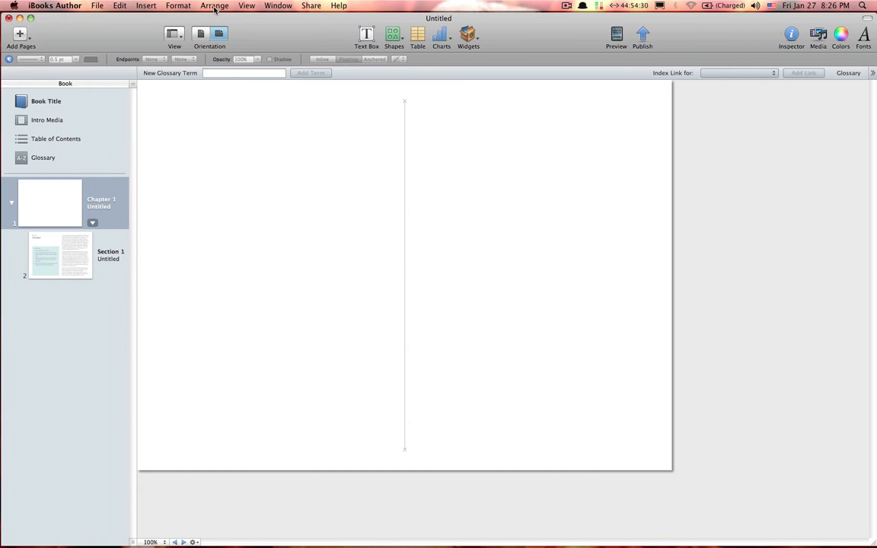
left_click(215, 5)
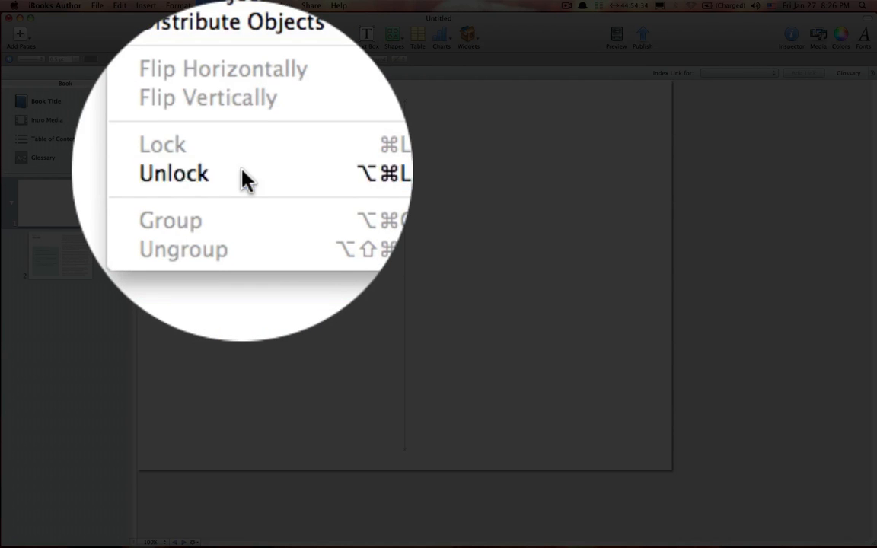
left_click(173, 174)
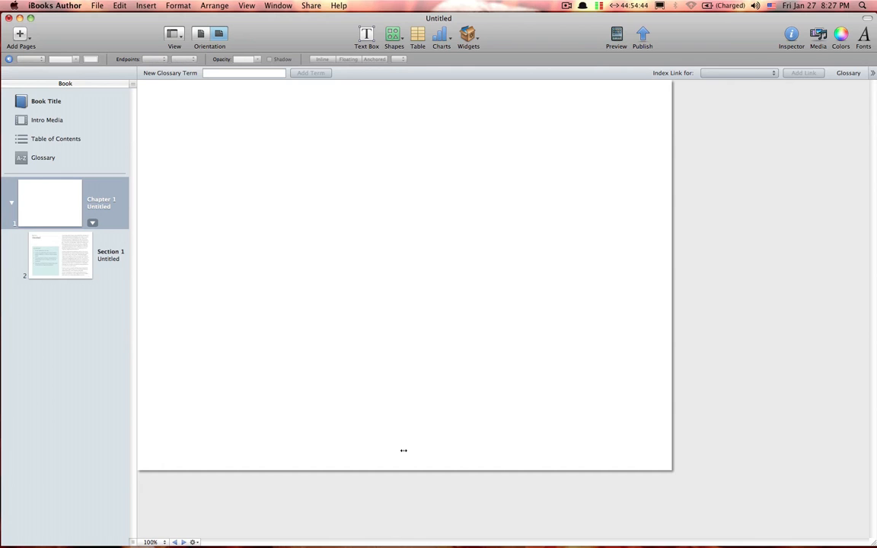
Clear the Section 1 page's content and bring its divider line up for unlocking in Arrange
left_click(59, 255)
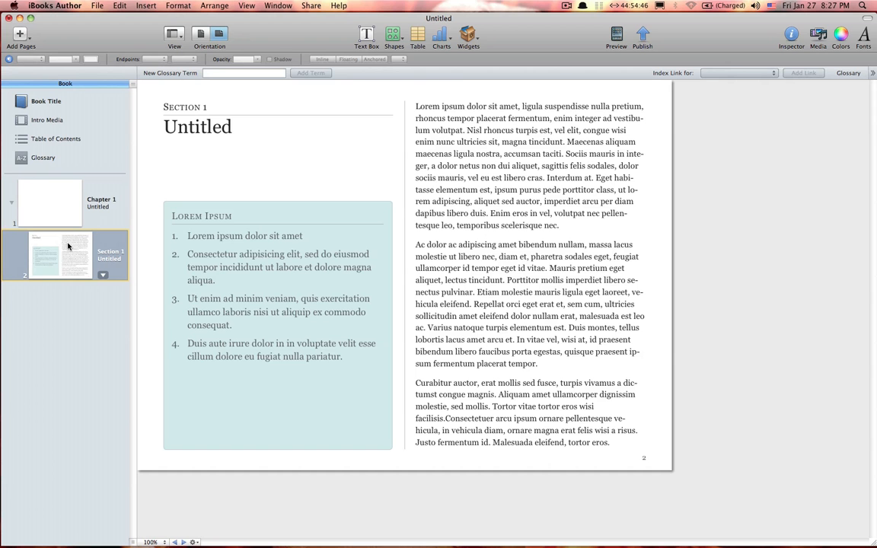
left_click(213, 137)
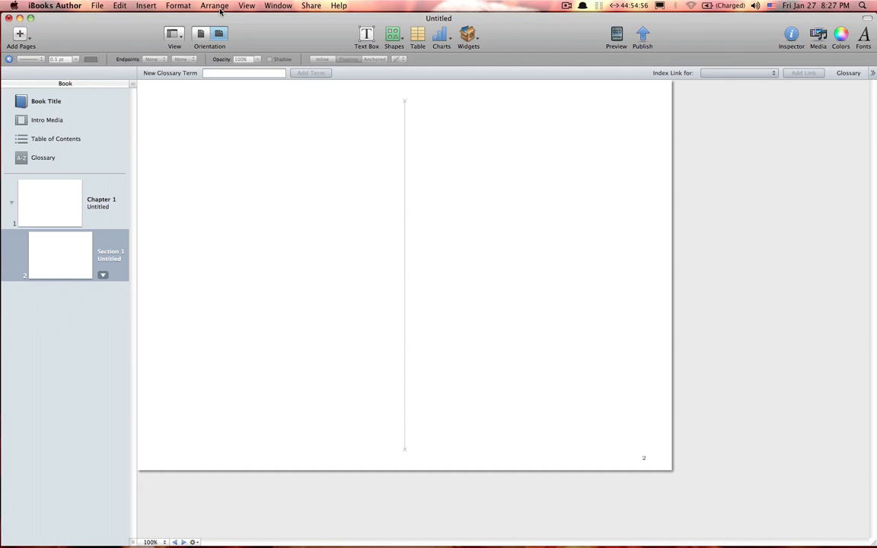
left_click(214, 5)
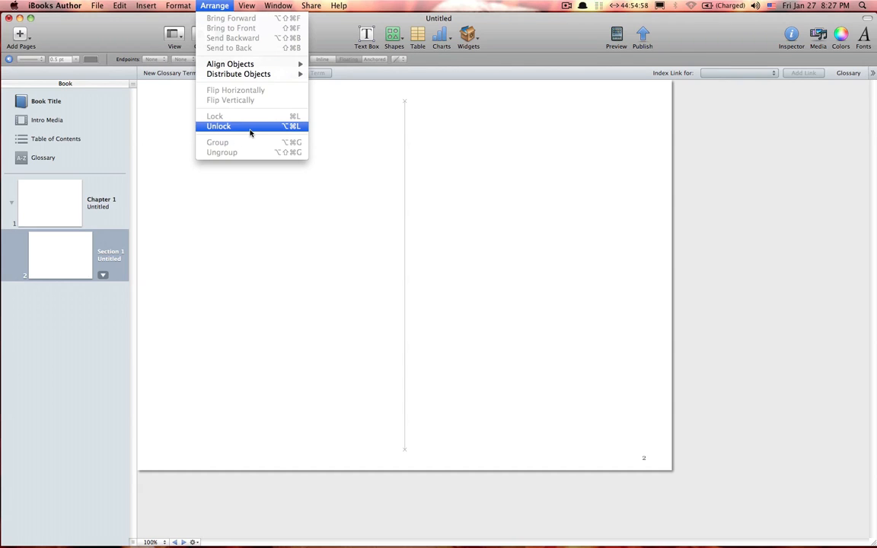